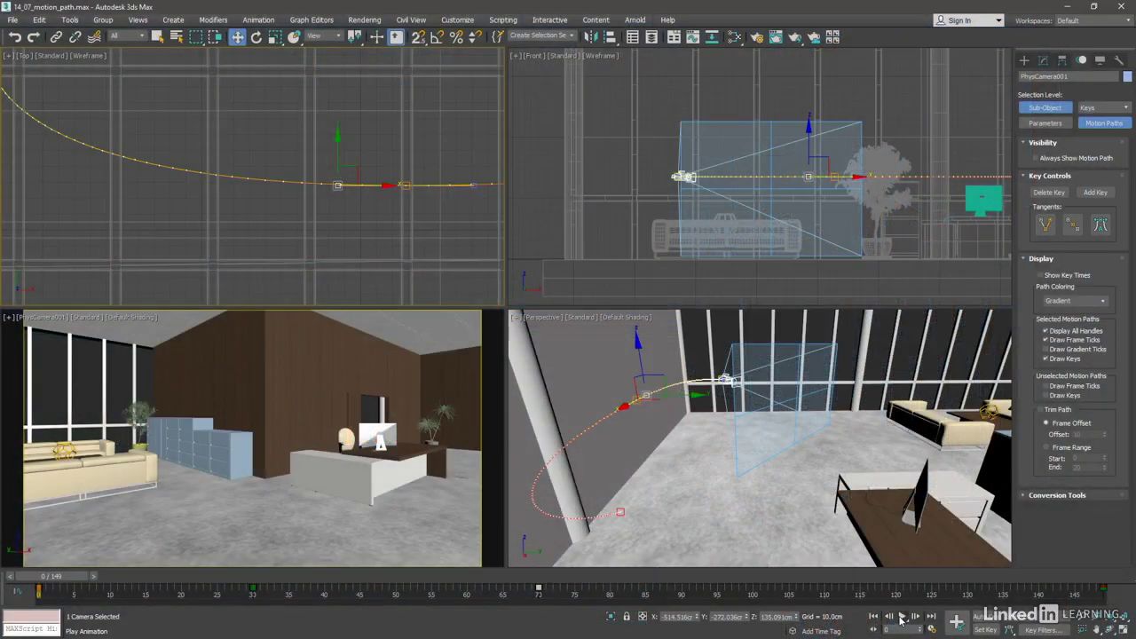
Play the camera's motion-path animation, then stop playback
{"action": "left_click", "coordinate": [902, 616]}
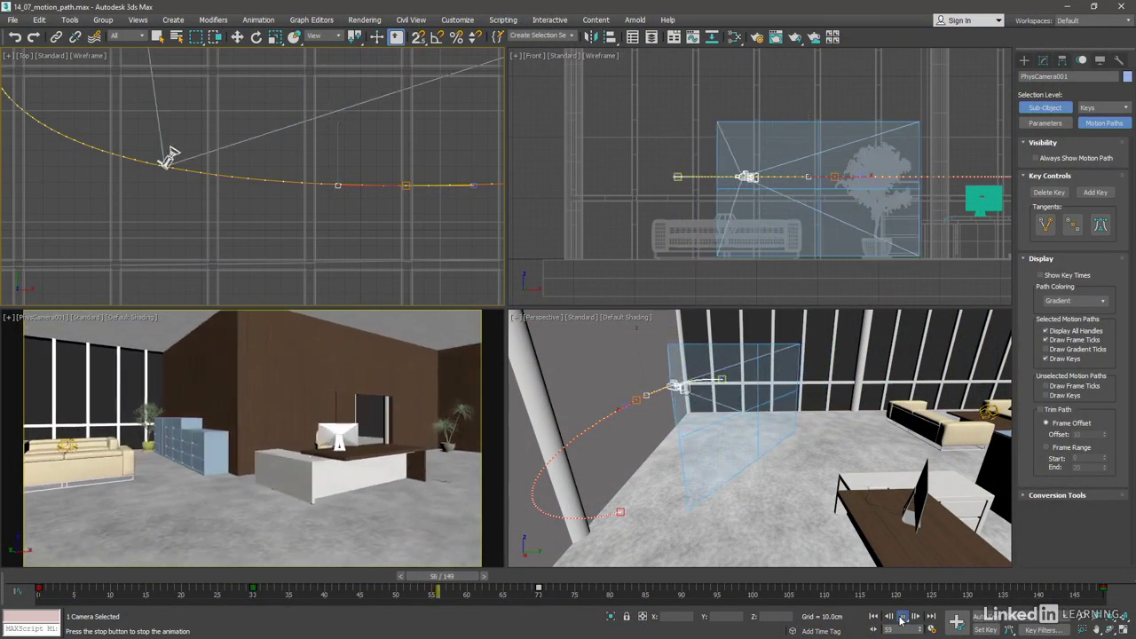
{"action": "left_click", "coordinate": [902, 616]}
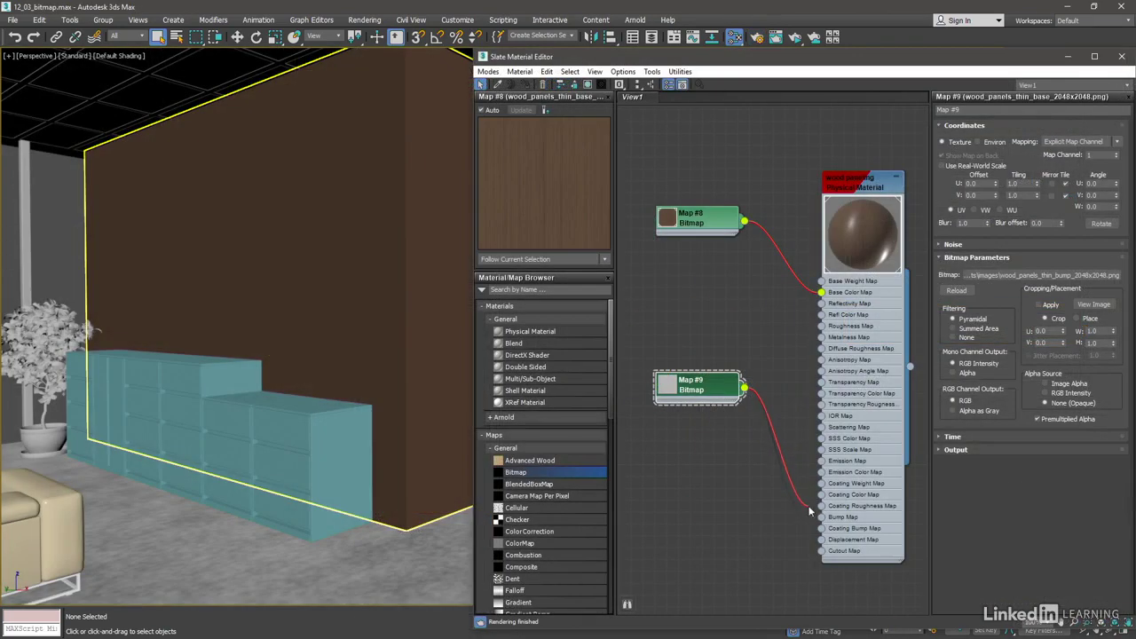
Move the Map #9 wood-panel bitmap lower beside its input on the wall material
{"action": "left_click_drag", "start_coordinate": [696, 387], "coordinate": [707, 466]}
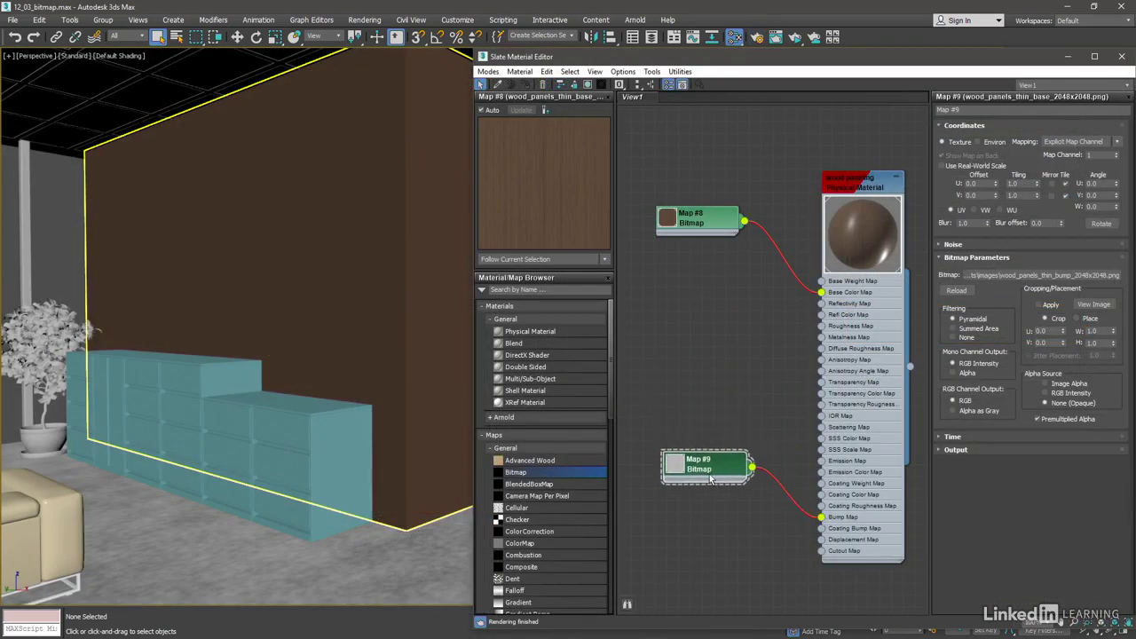